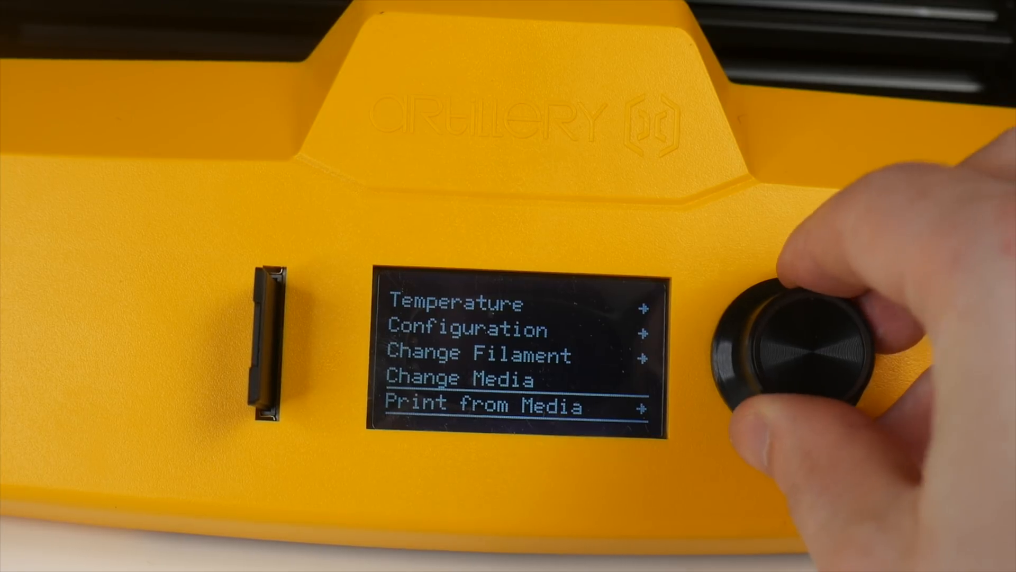
Open Print from Media to list the card's files, showing Cube.gcode and the Hornet config folder.
left_click(791, 343)
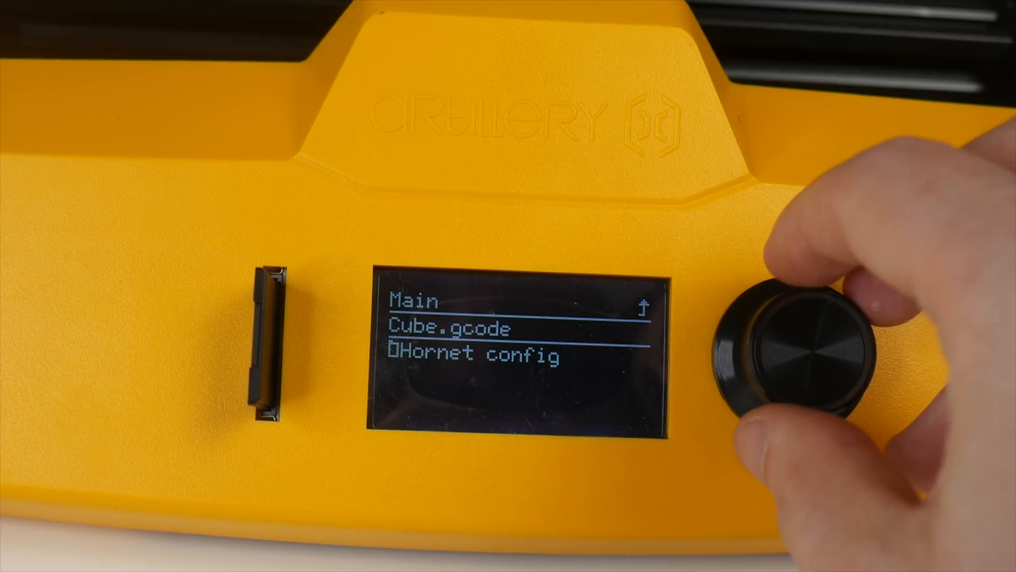